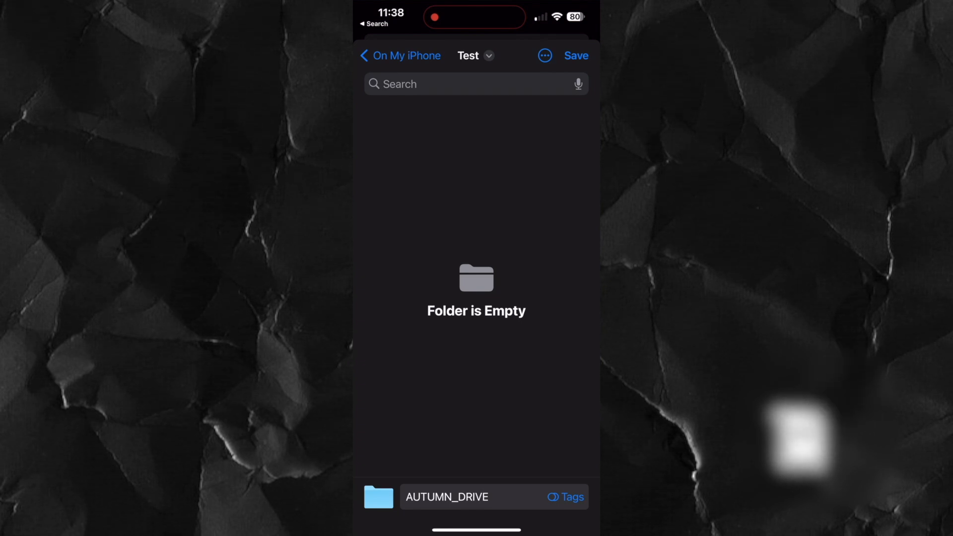
# Step: Open the 'mobile' folder holding the AUTUMN_DRIVE DNG images
pyautogui.click(574, 56)
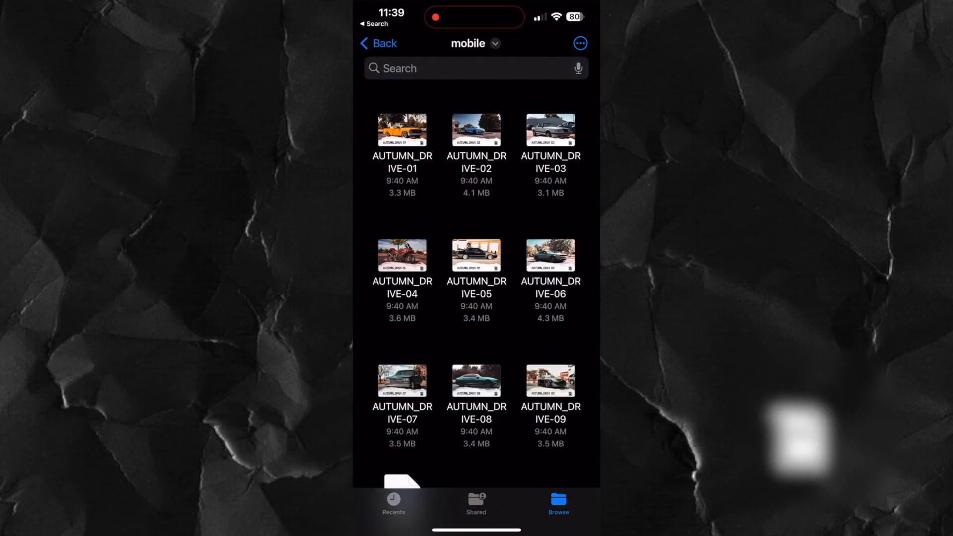
pyautogui.scroll(-3)
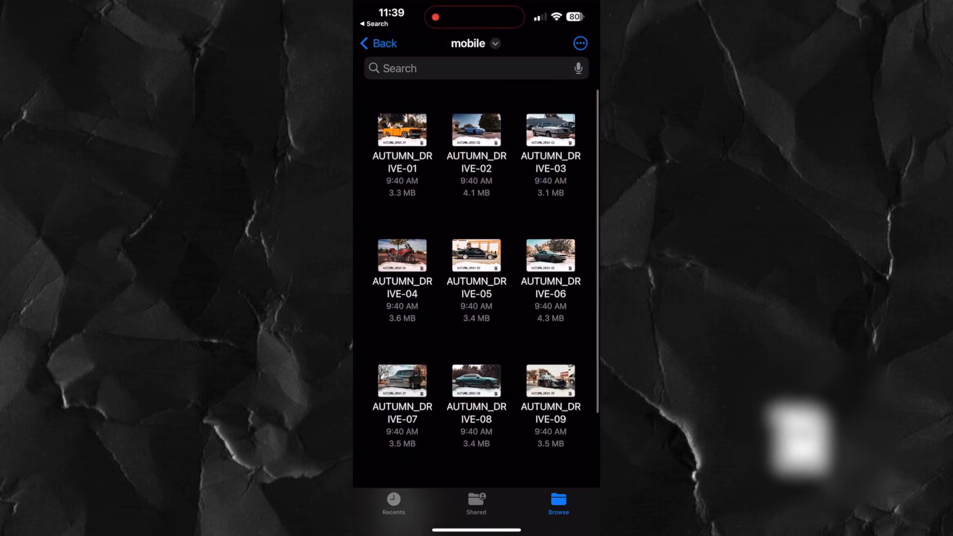
# Step: Select all ten AUTUMN_DRIVE images and bring up the share sheet for them
pyautogui.click(577, 42)
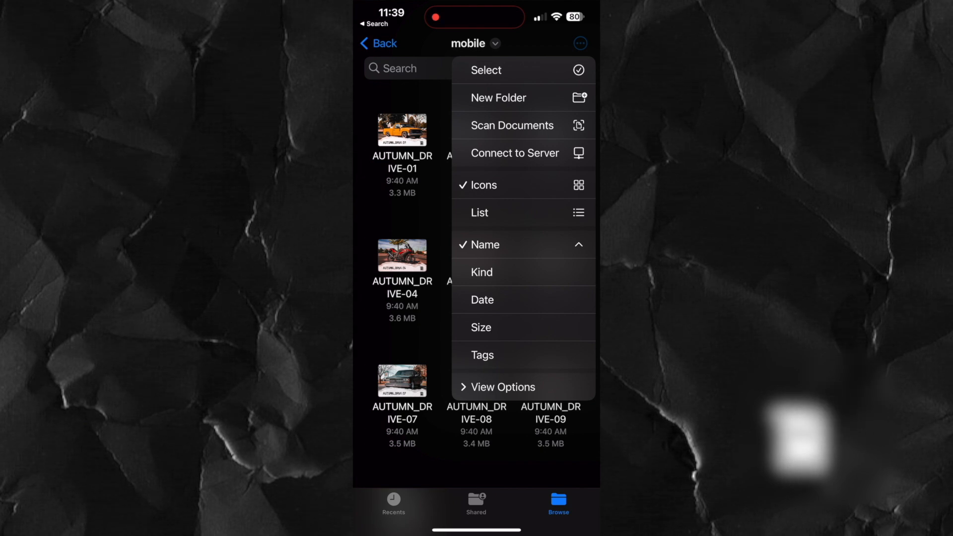
pyautogui.click(485, 70)
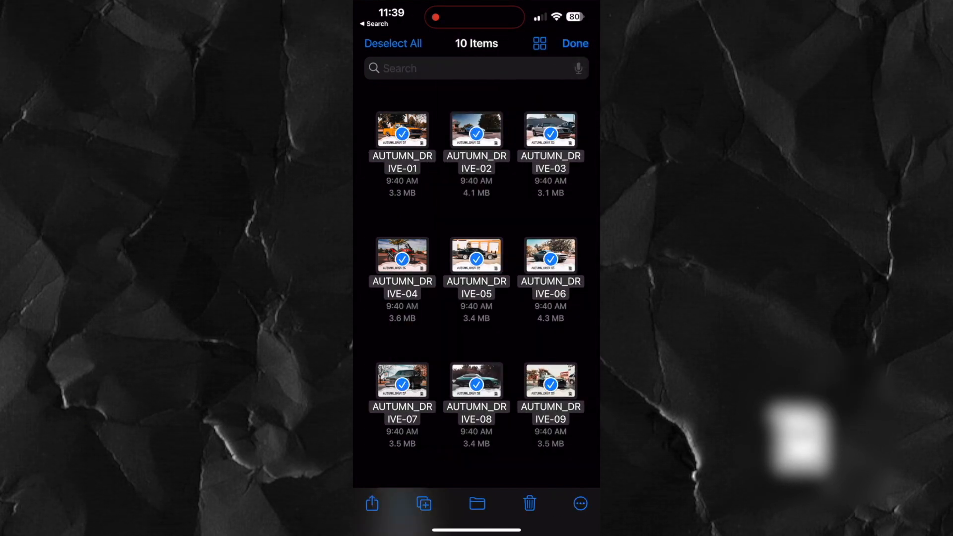
pyautogui.scroll(-3)
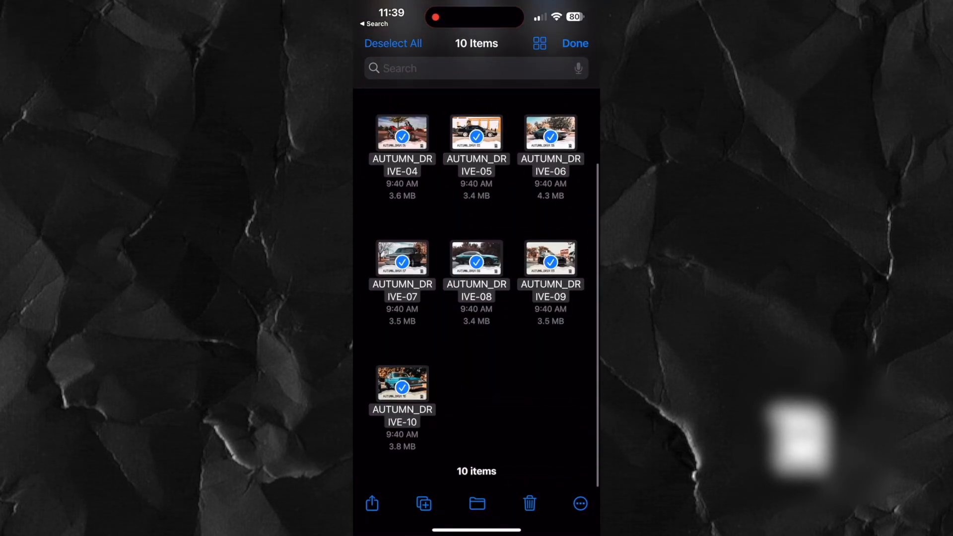
pyautogui.click(371, 503)
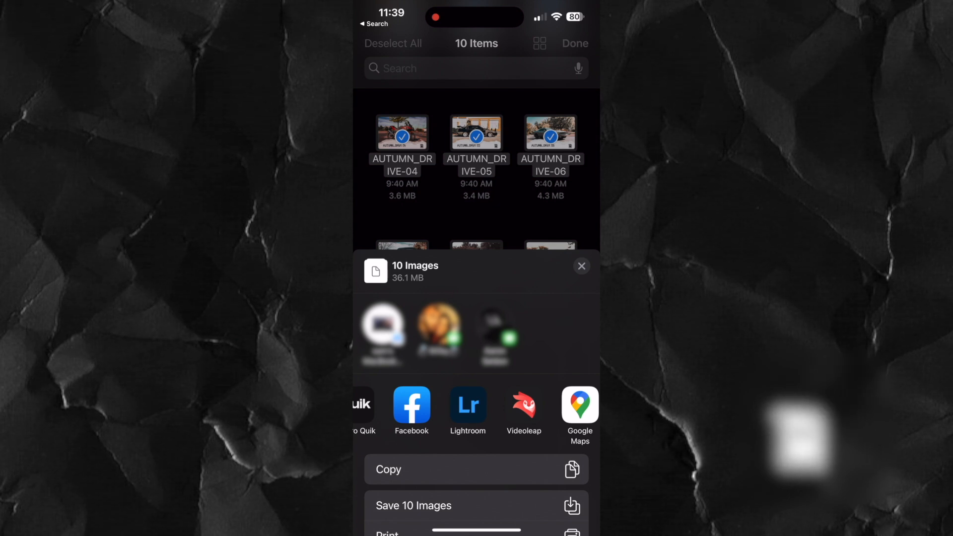
# Step: Share the ten images to Lightroom and launch it so they land in Imports
pyautogui.click(468, 406)
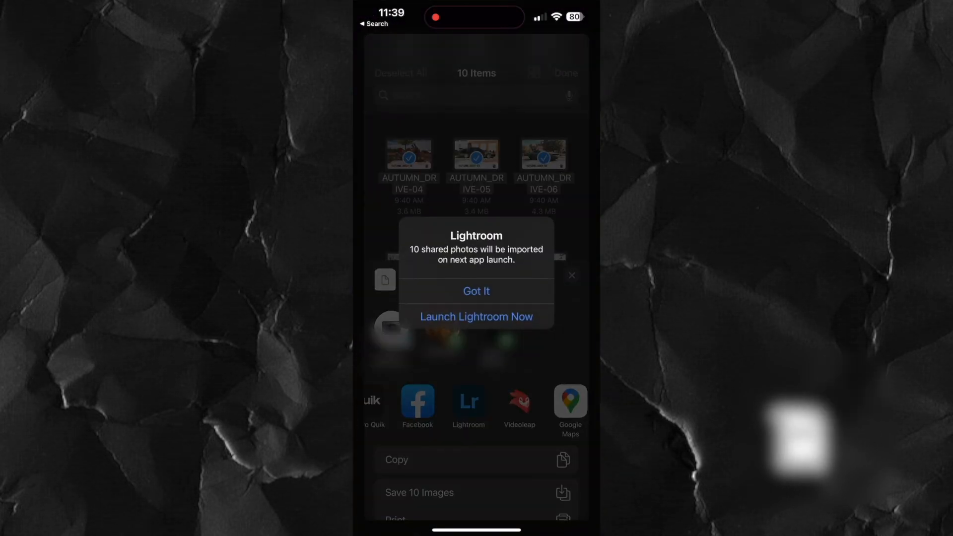
pyautogui.click(476, 291)
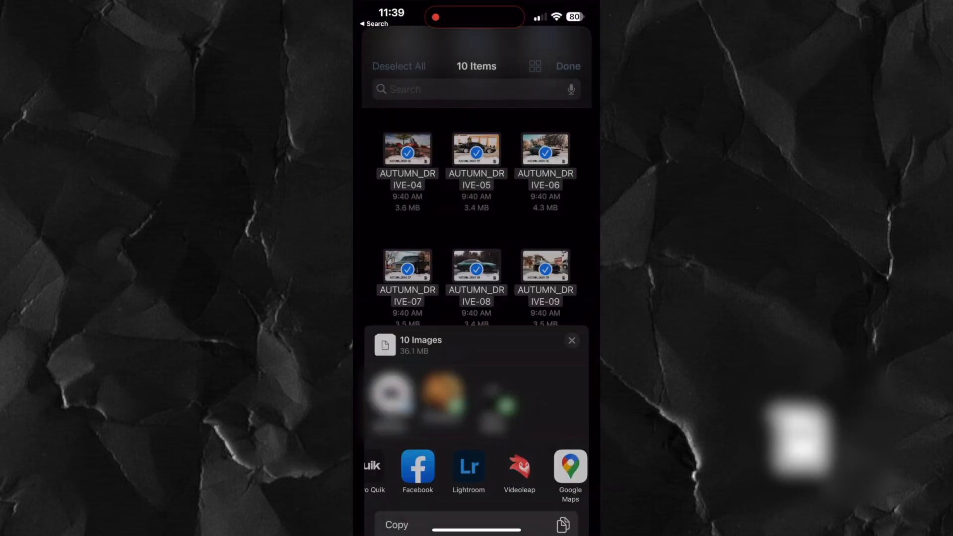
pyautogui.click(469, 467)
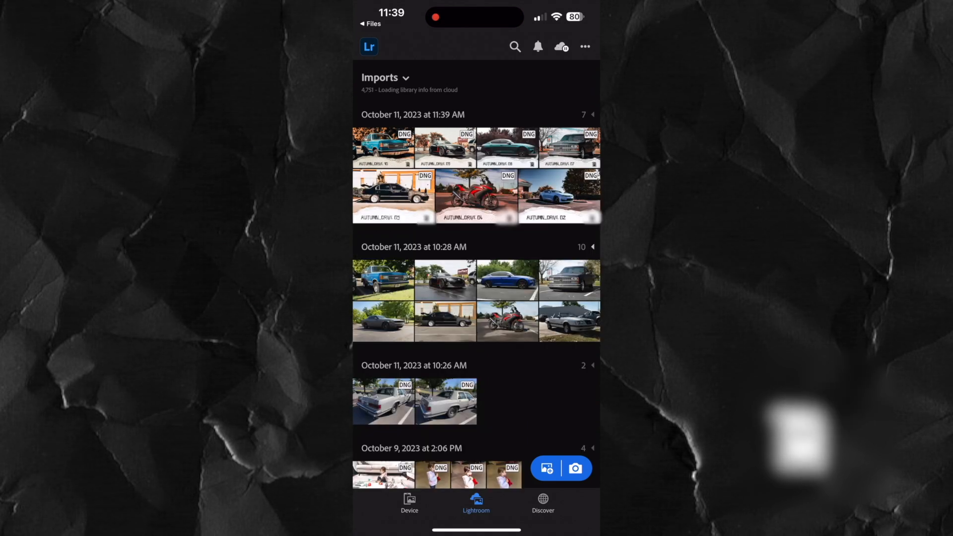
# Step: Open AUTUMN_DRIVE 01 in the editor and show its more-options menu
pyautogui.click(383, 148)
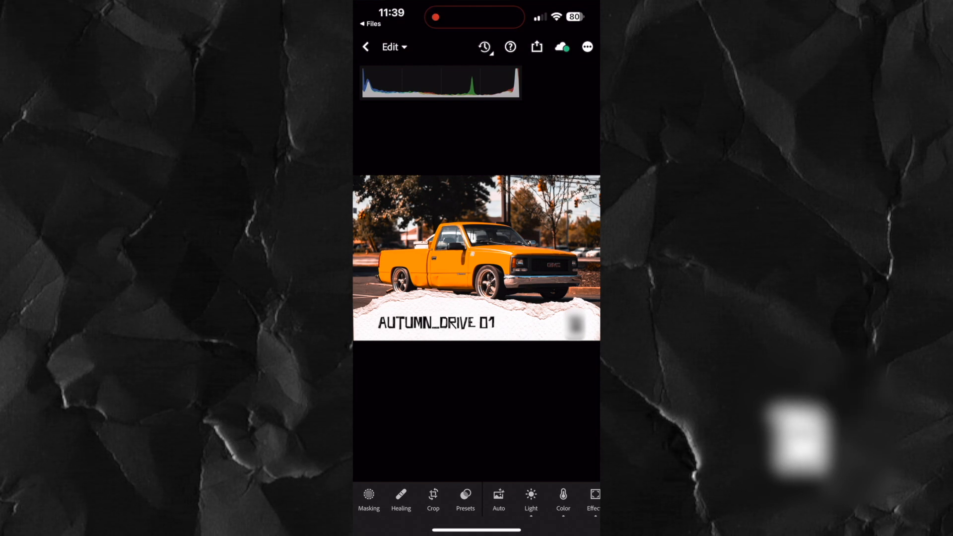
pyautogui.click(586, 47)
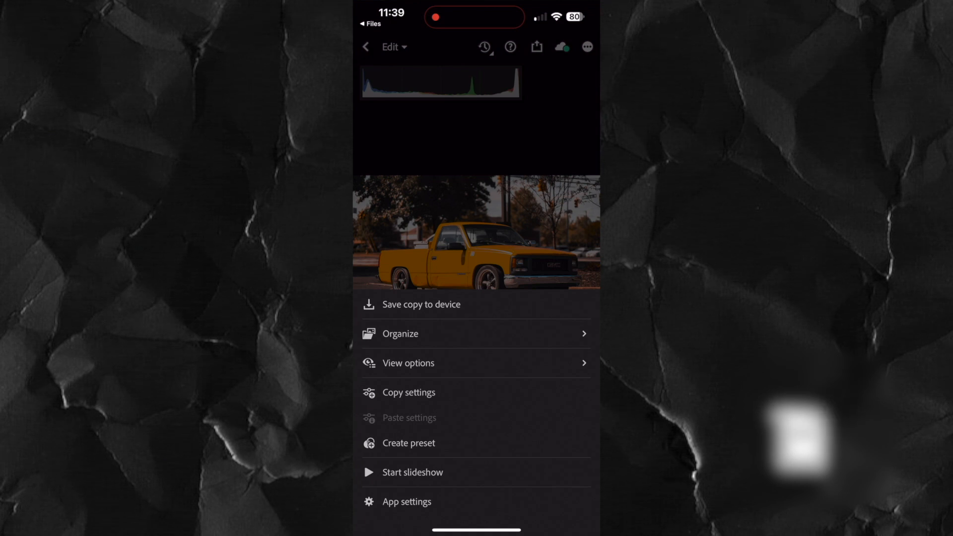
# Step: Create a new preset group named Autumn_Drive from the Create preset dialog
pyautogui.click(408, 442)
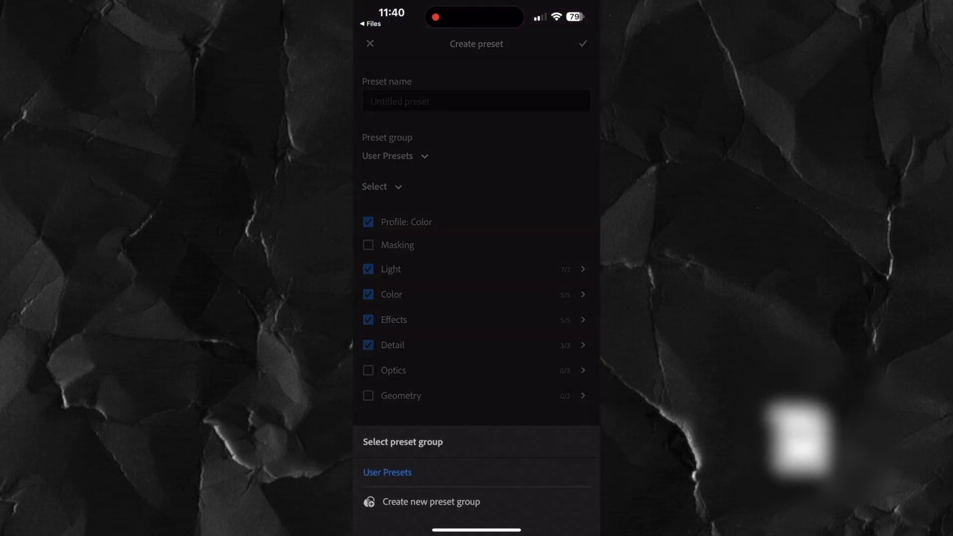
pyautogui.click(431, 502)
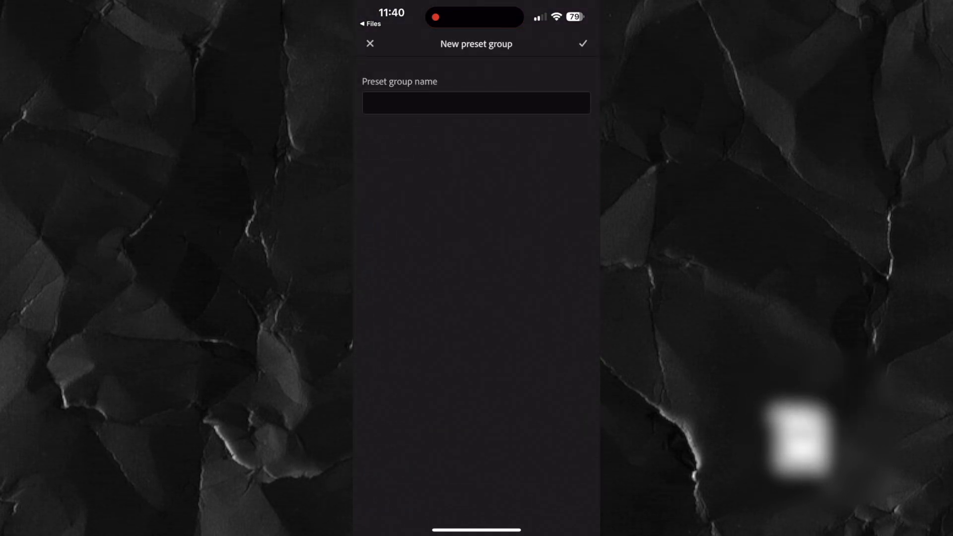
pyautogui.click(475, 102)
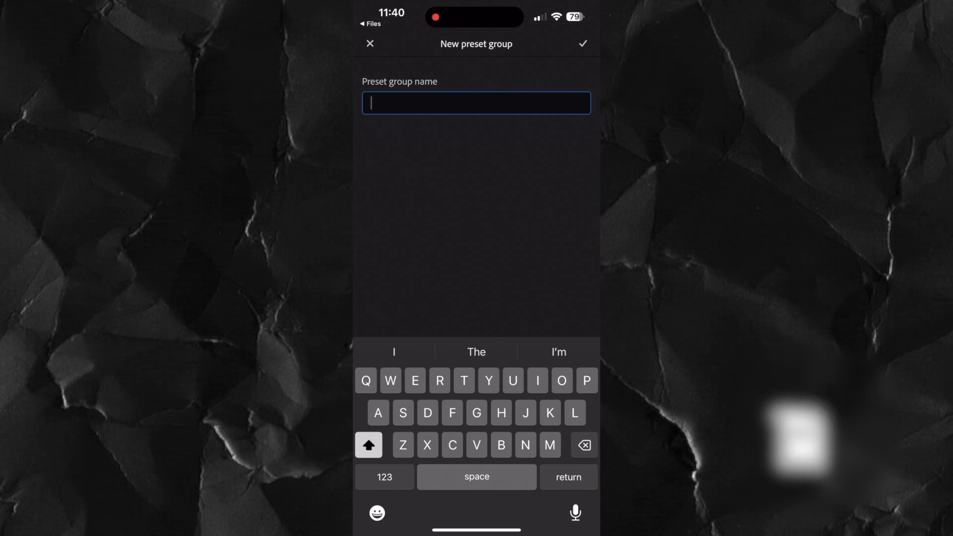
pyautogui.write('Aut')
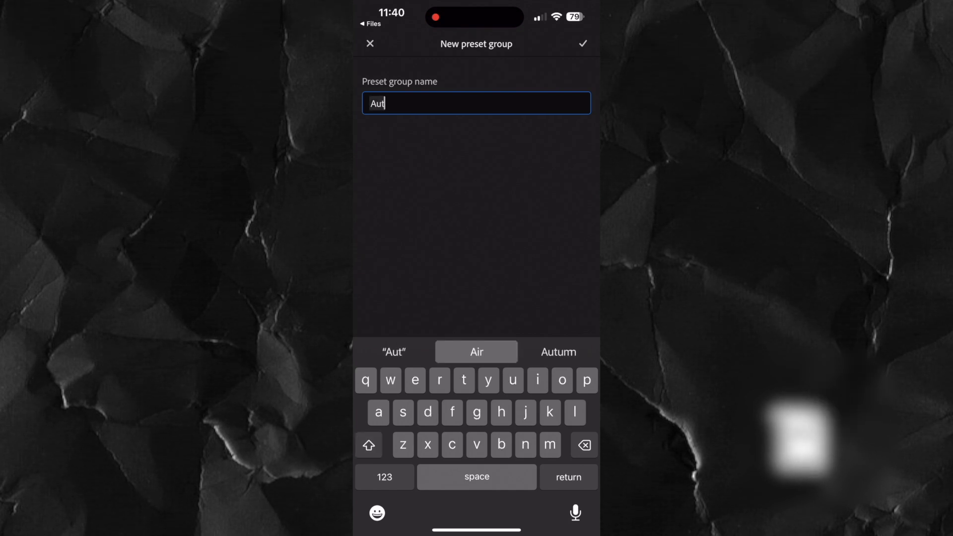
pyautogui.write('umn_D')
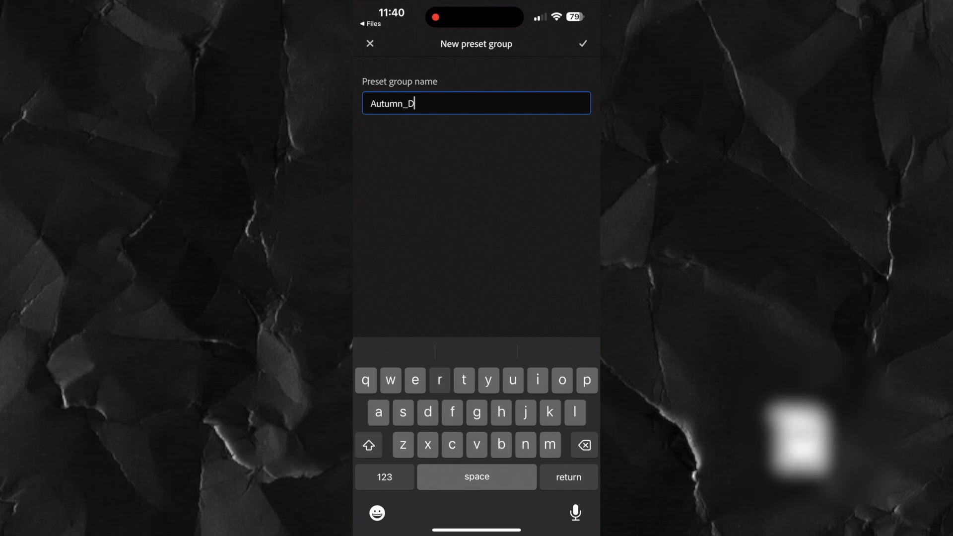
pyautogui.write('rive')
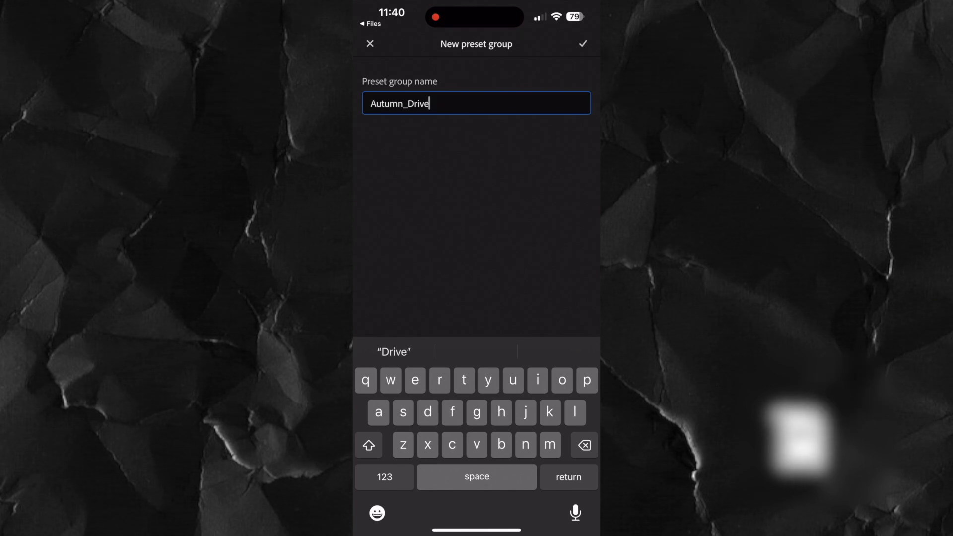
pyautogui.doubleClick(418, 103)
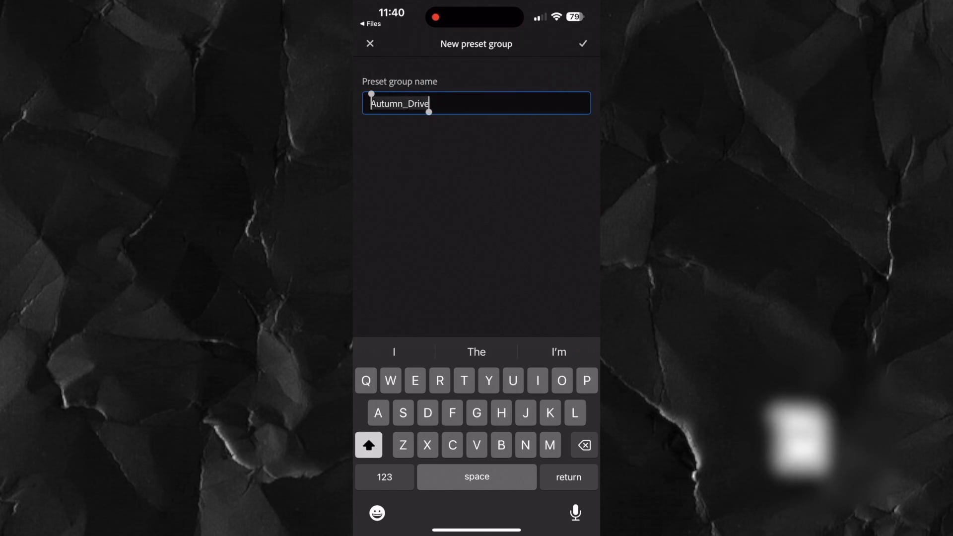
pyautogui.click(582, 42)
pyautogui.write('Autumn_Drive 0')
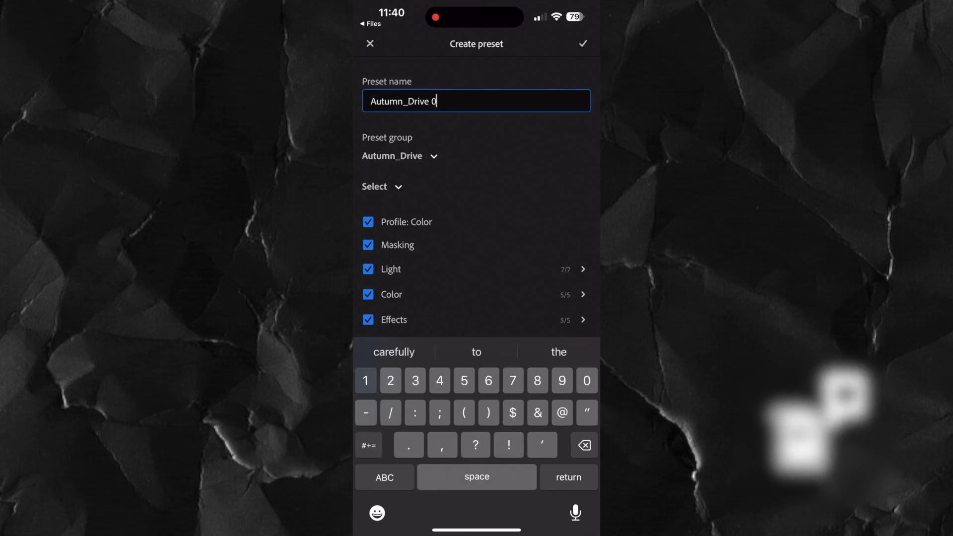
# Step: Save presets Autumn_Drive 01 and Autumn_Drive 02 into the Autumn_Drive group
pyautogui.click(583, 43)
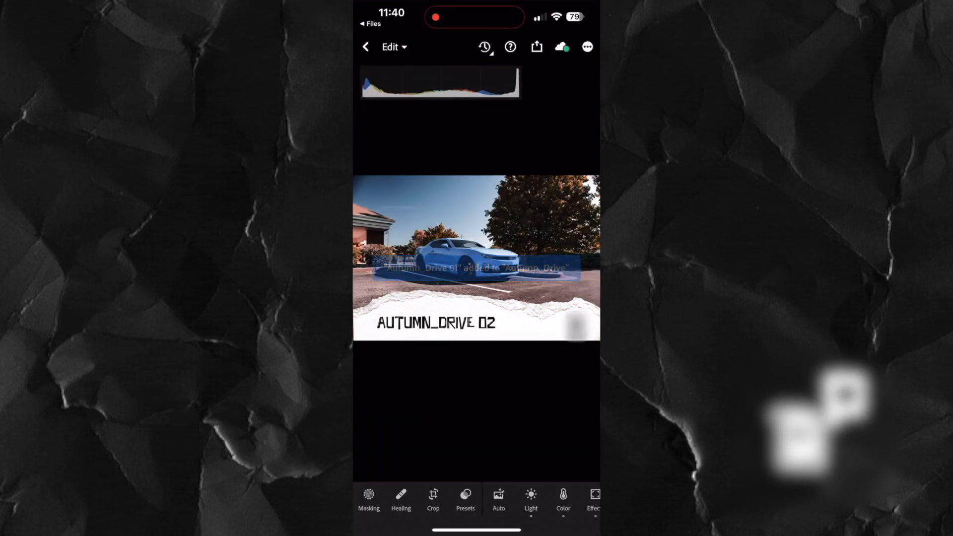
pyautogui.click(585, 47)
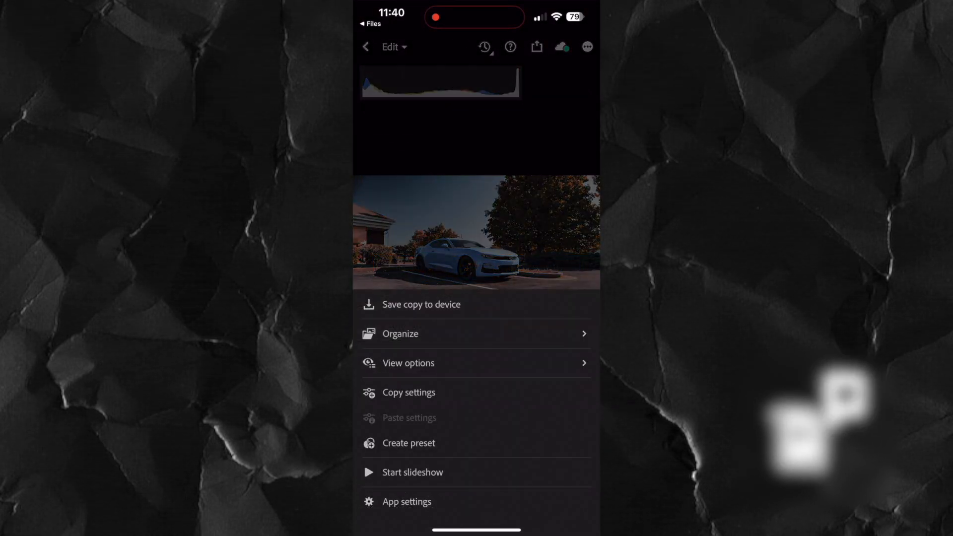
pyautogui.click(408, 442)
pyautogui.write('Autumn_Drive')
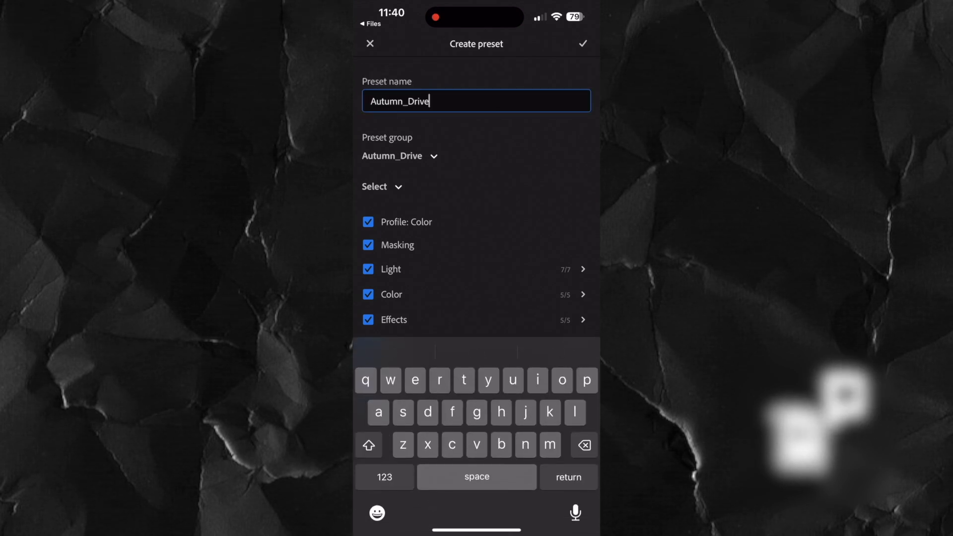
pyautogui.write('02')
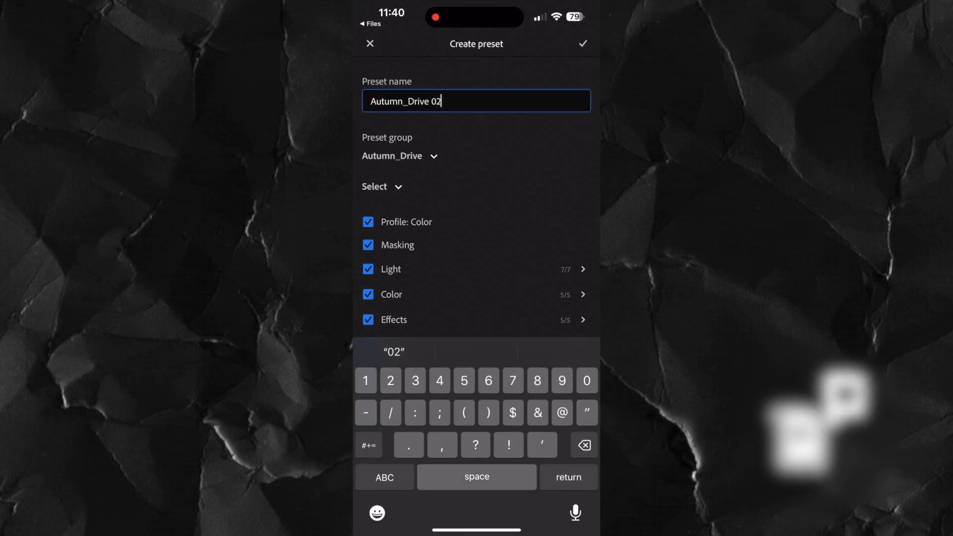
pyautogui.click(583, 42)
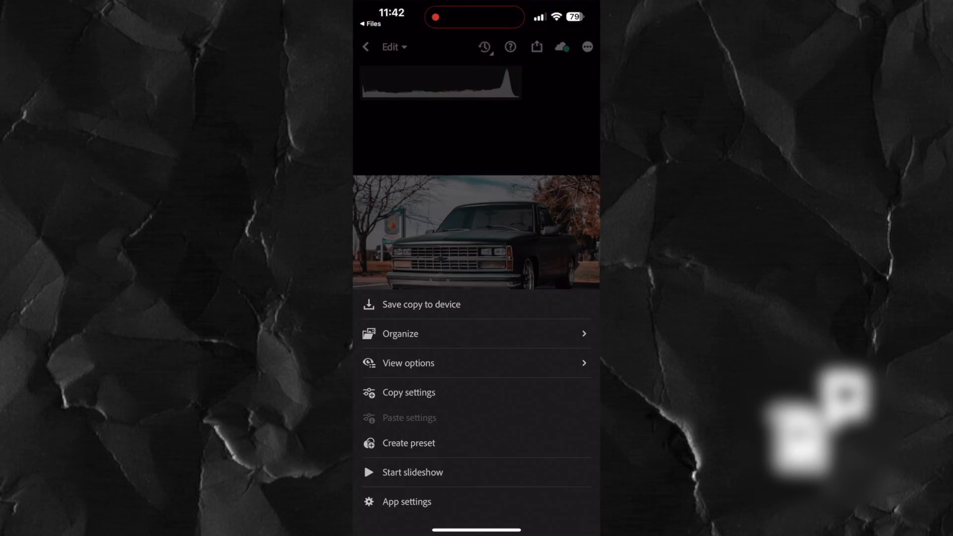
# Step: Save the Autumn_Drive 10 preset and show the Autumn_Drive presets on the truck photo
pyautogui.click(408, 442)
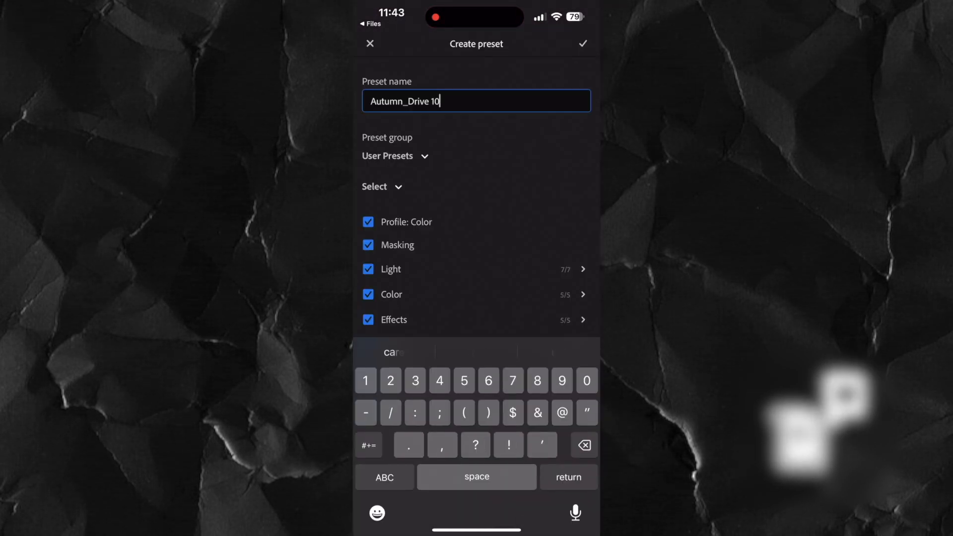
pyautogui.click(583, 43)
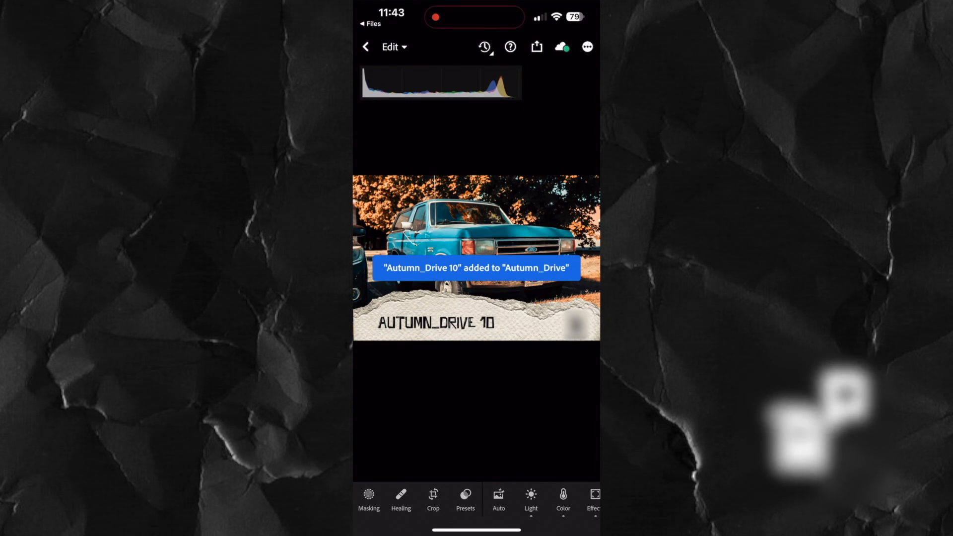
pyautogui.click(465, 499)
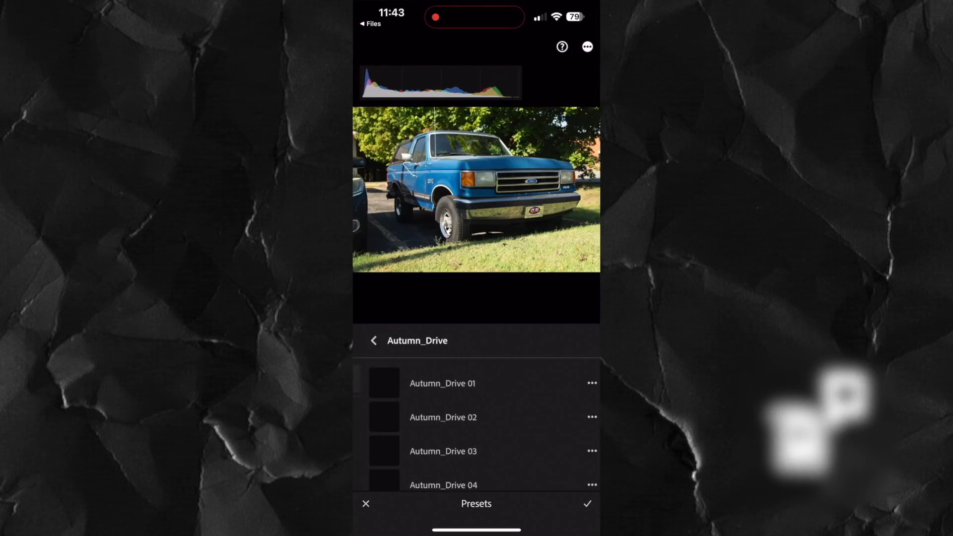
# Step: Apply an Autumn_Drive preset to the blue Ford truck photo with amount 110
pyautogui.scroll(-3)
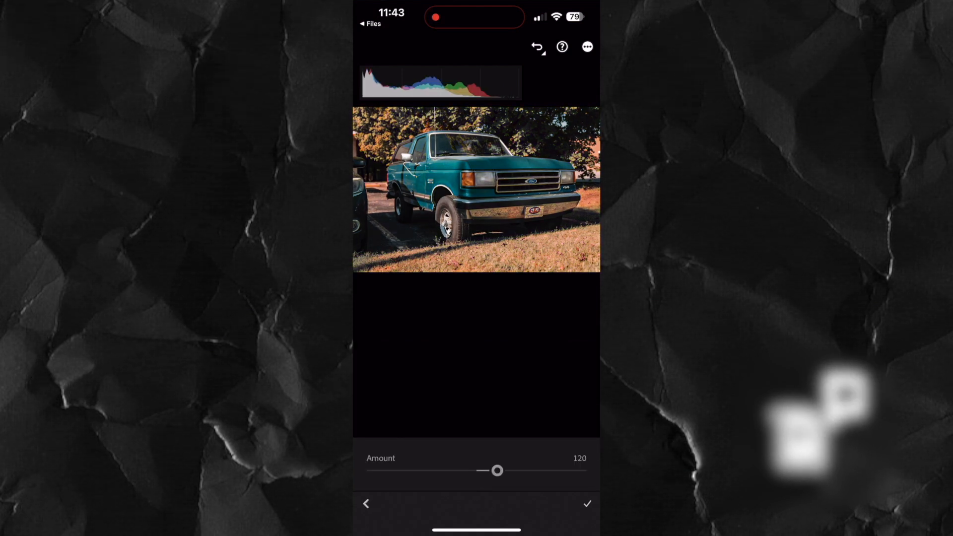
pyautogui.moveTo(495, 471); pyautogui.dragTo(486, 470)
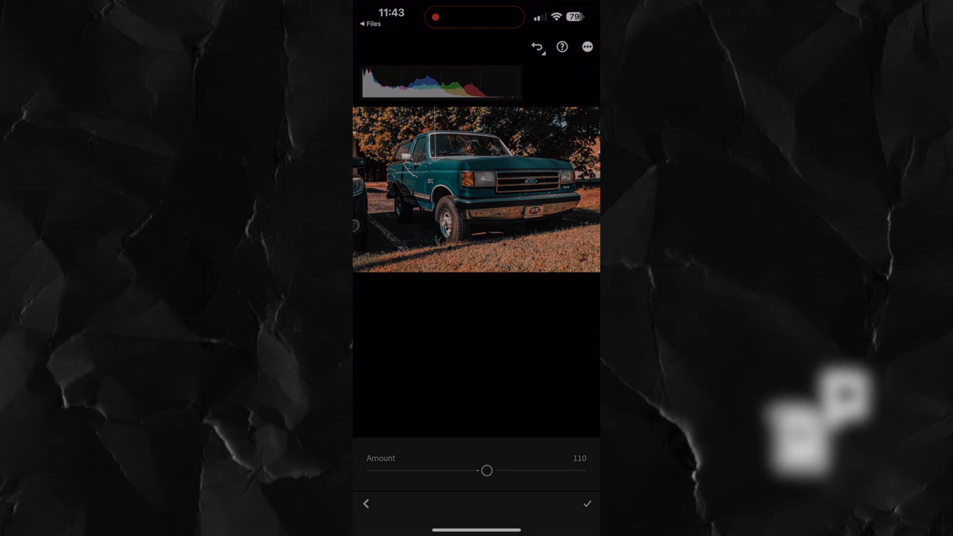